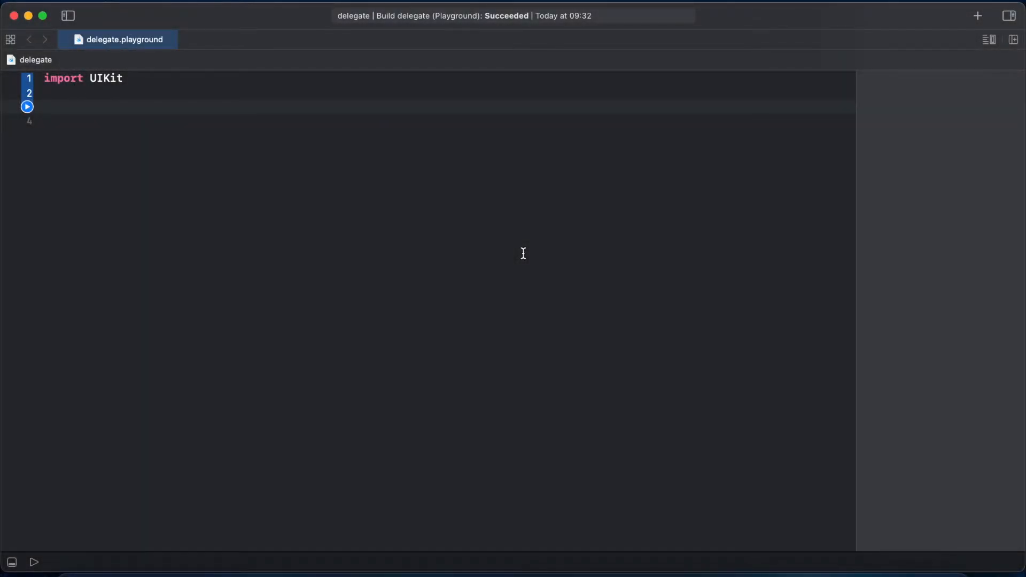
Step: Below the import, begin a protocol named Work with a func requirement
left_click(45, 107)
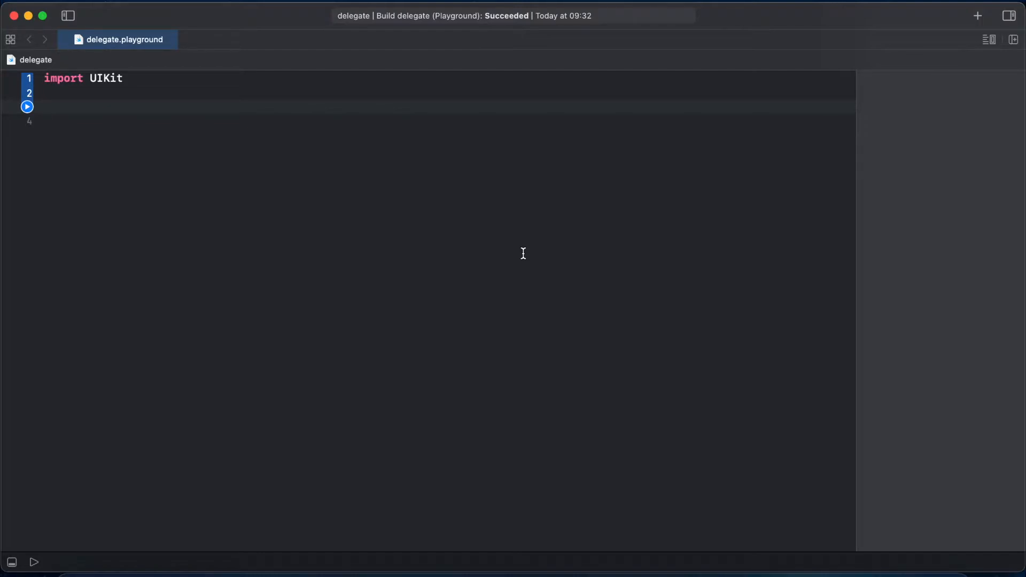
left_click(45, 107)
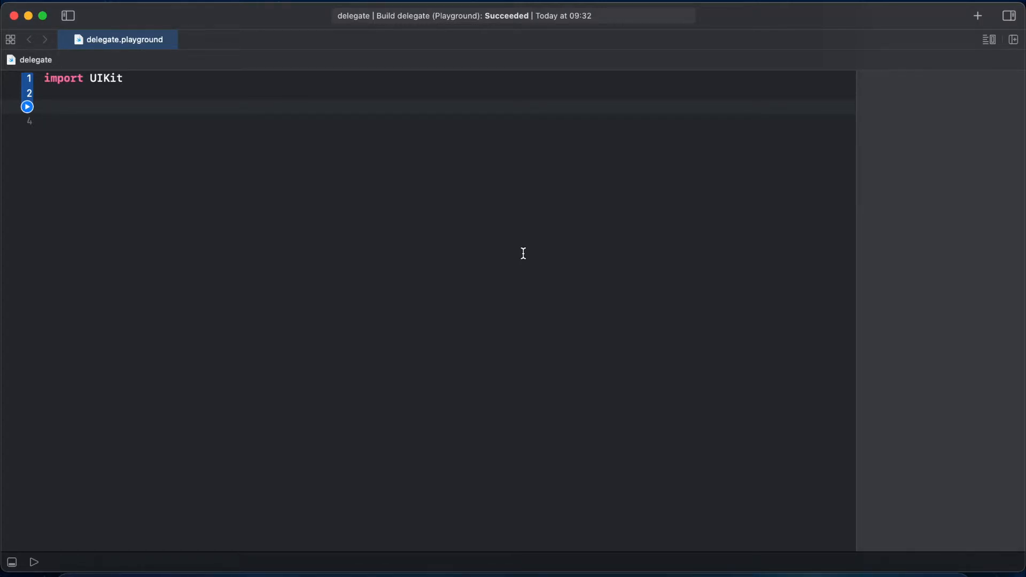
left_click(46, 107)
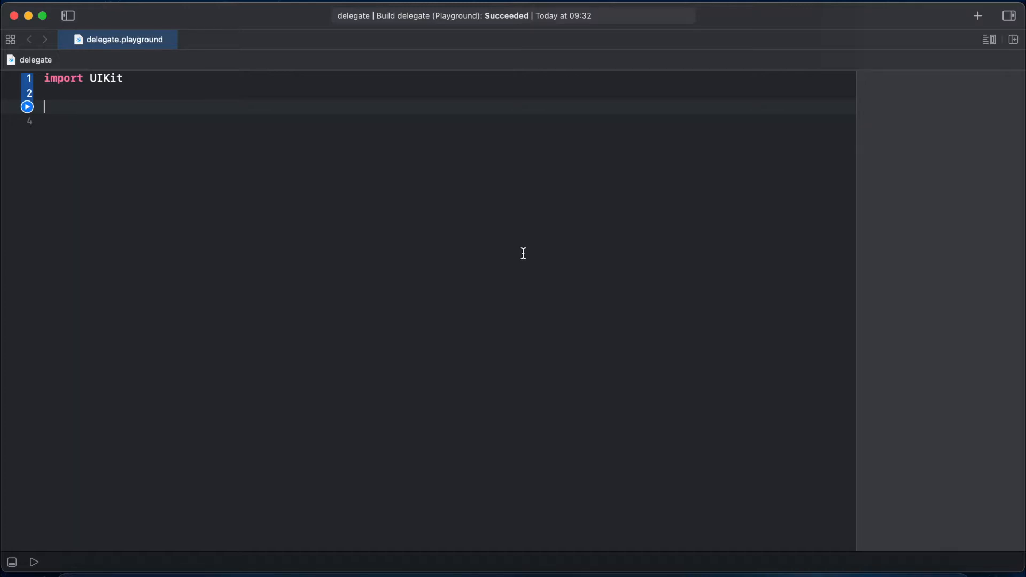
type("pro")
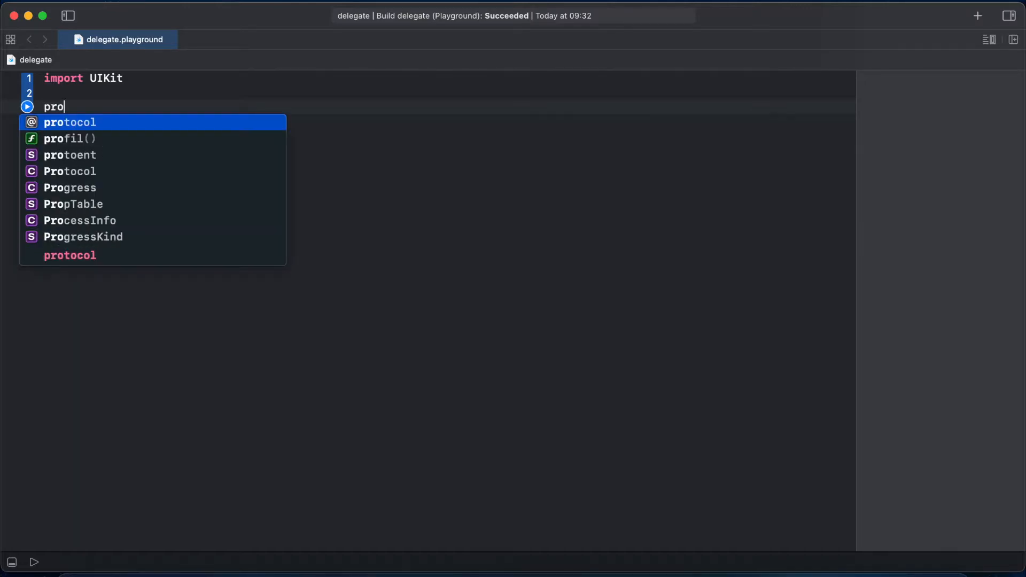
type("protocol W")
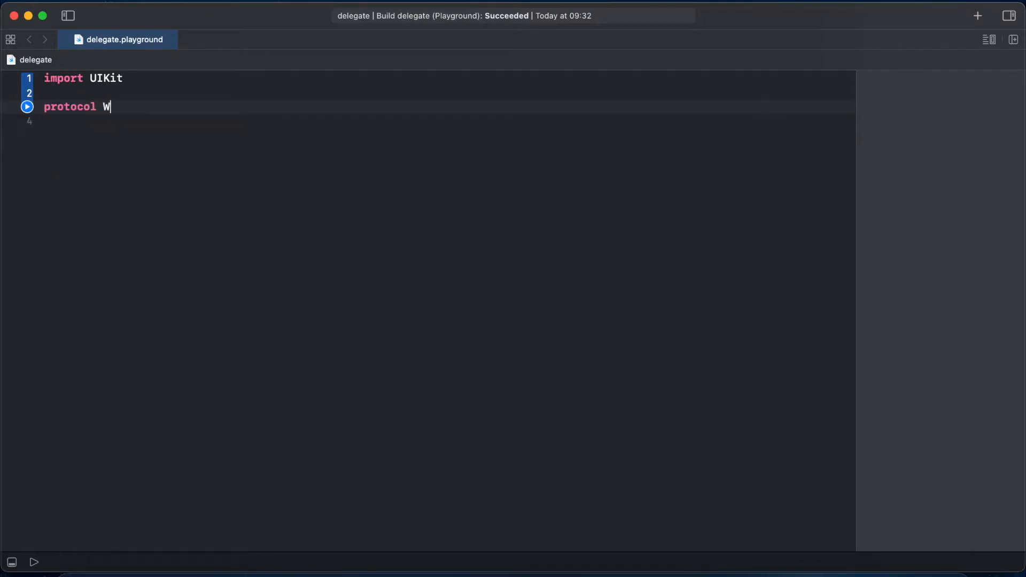
type("ork {")
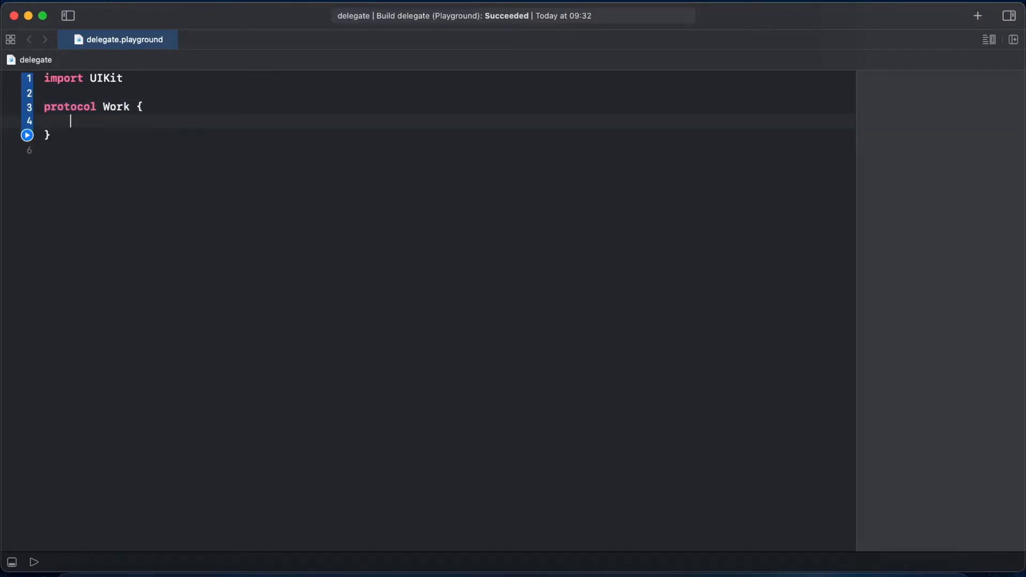
type("func")
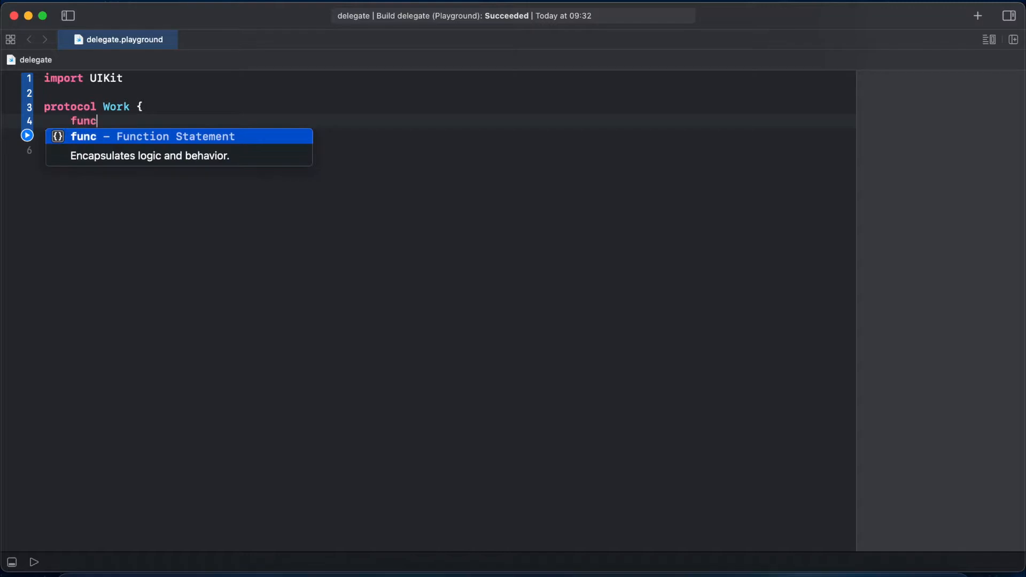
Step: Complete the requirement as sing(song: String) -> String and move below the protocol
key("Escape")
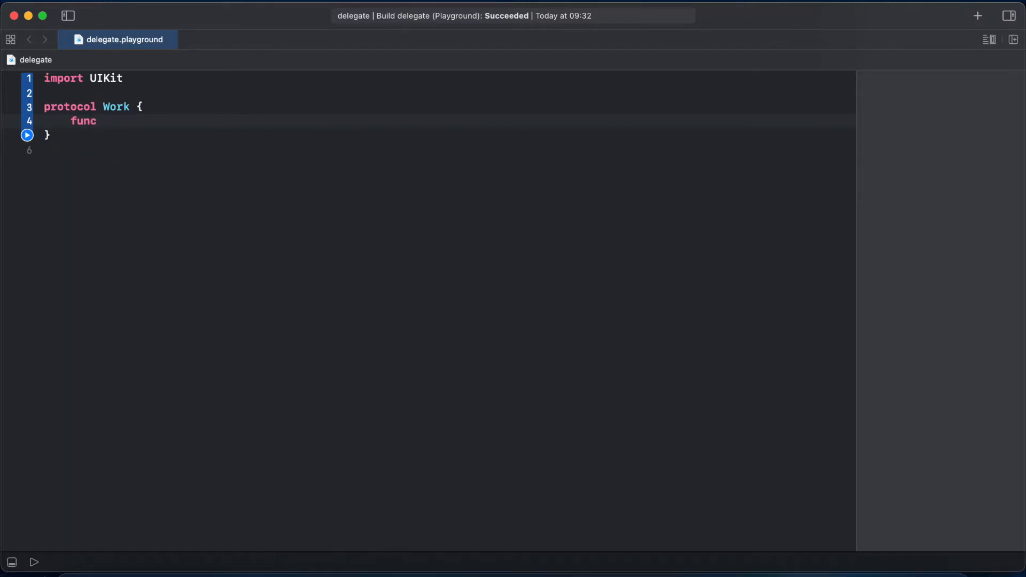
type("sin")
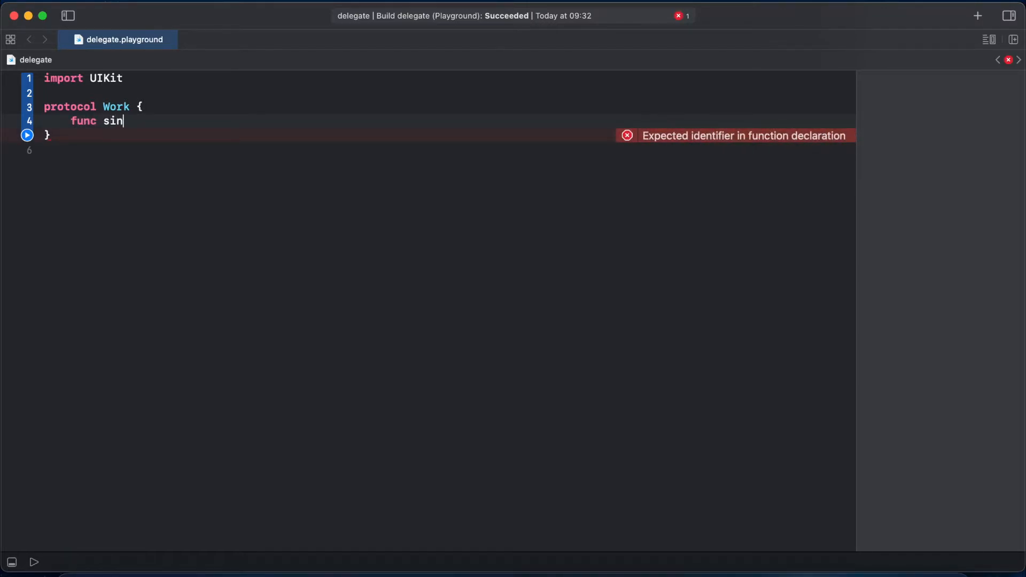
type("g(")
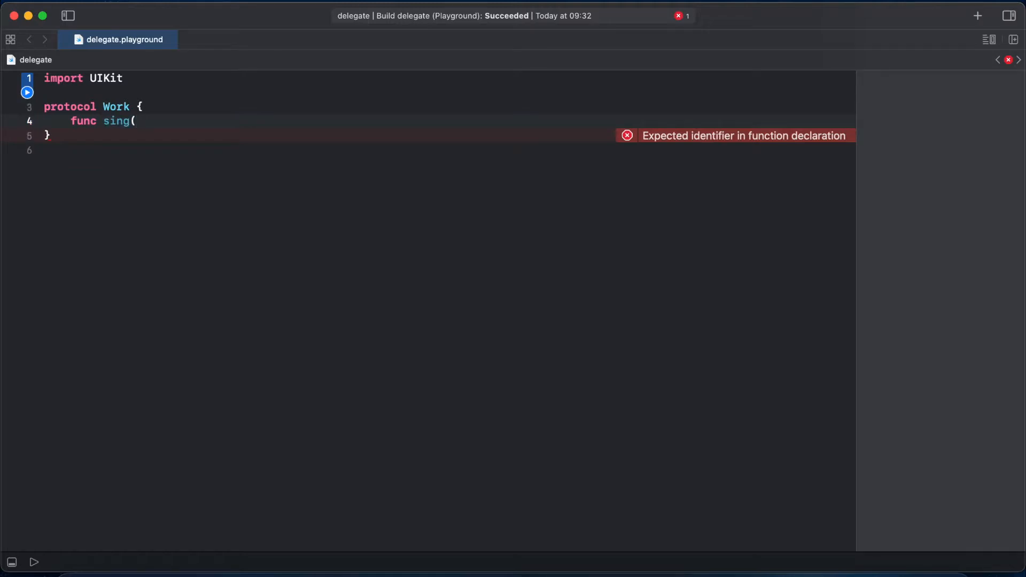
type("song)")
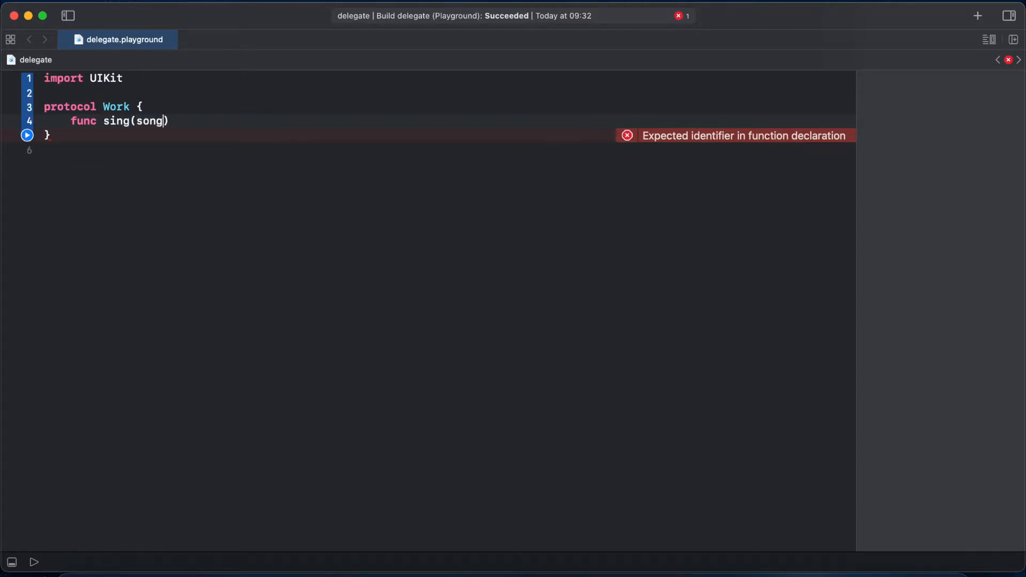
type(": Sting")
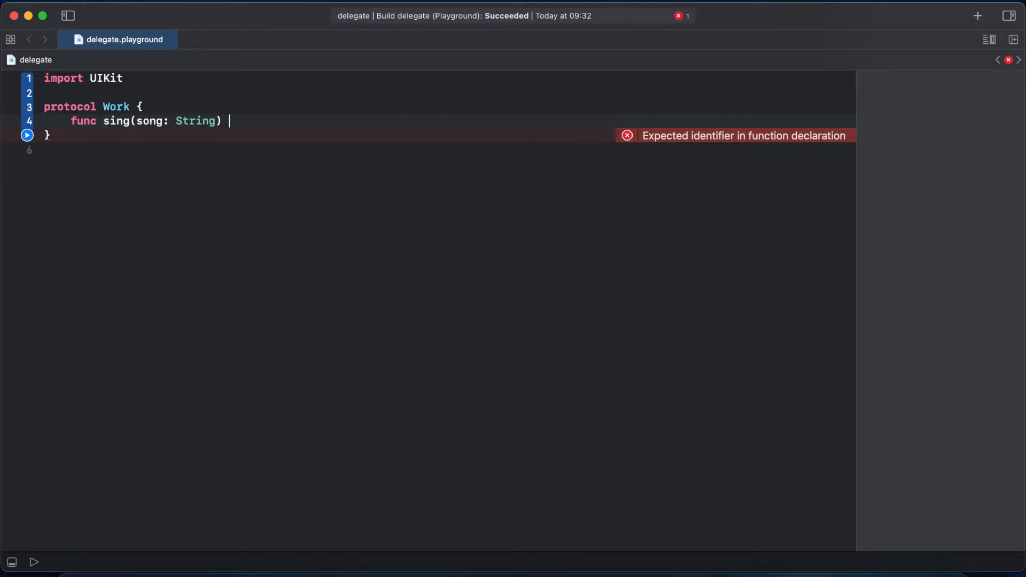
type("-> String")
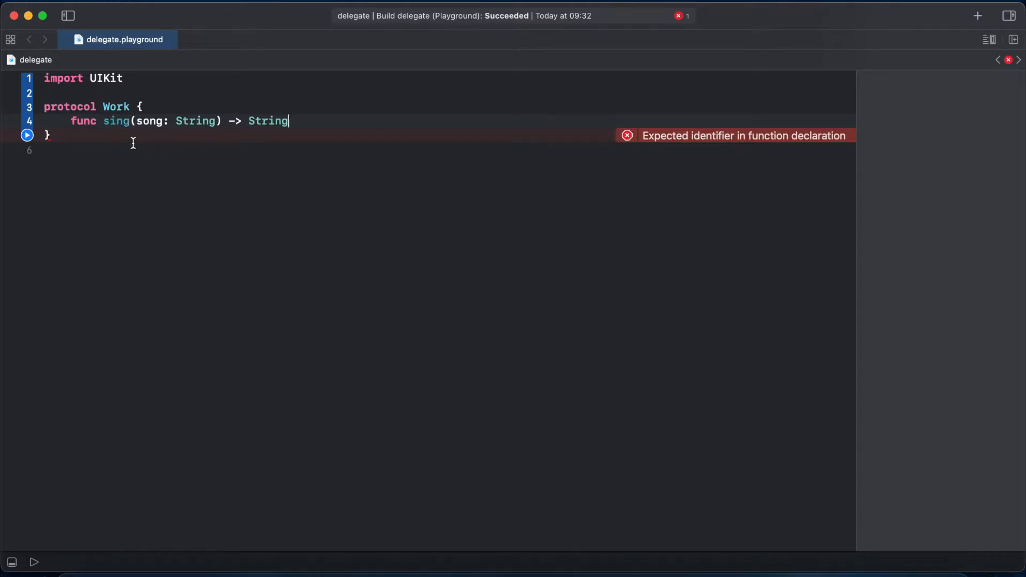
key("Return")
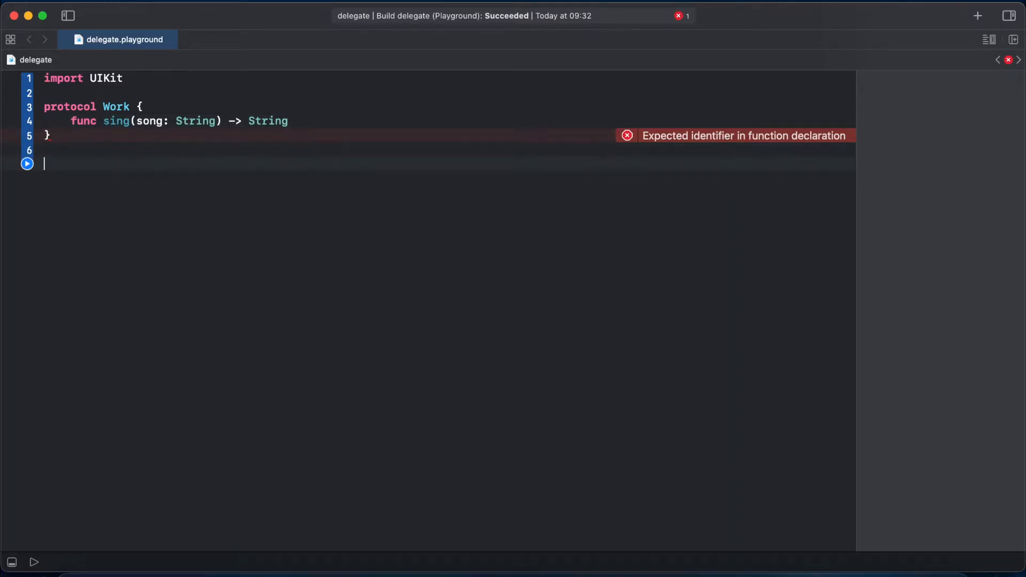
Step: Declare struct Boss with an optional delegate property of type Work?
type("struct Bo")
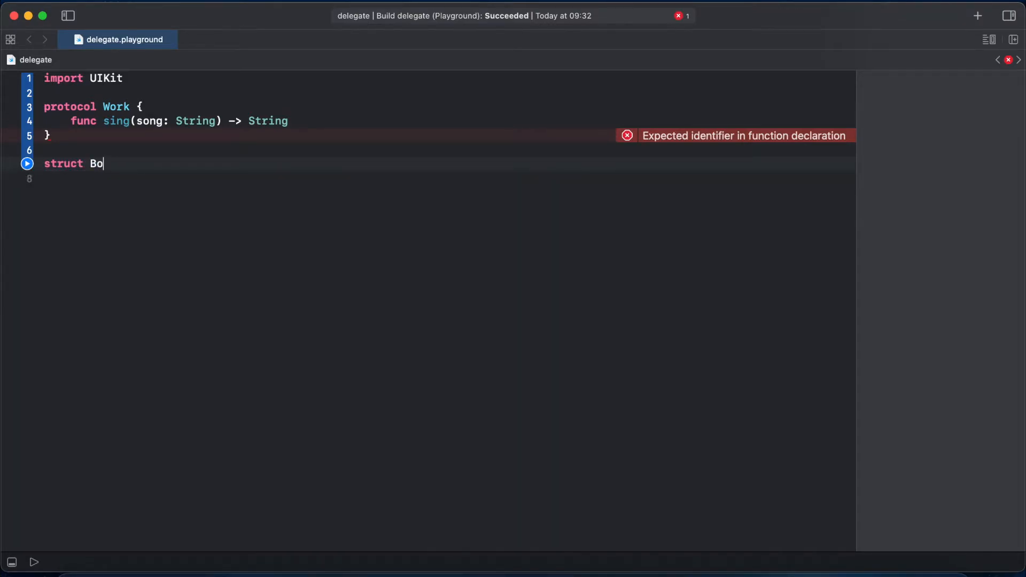
type("ss {")
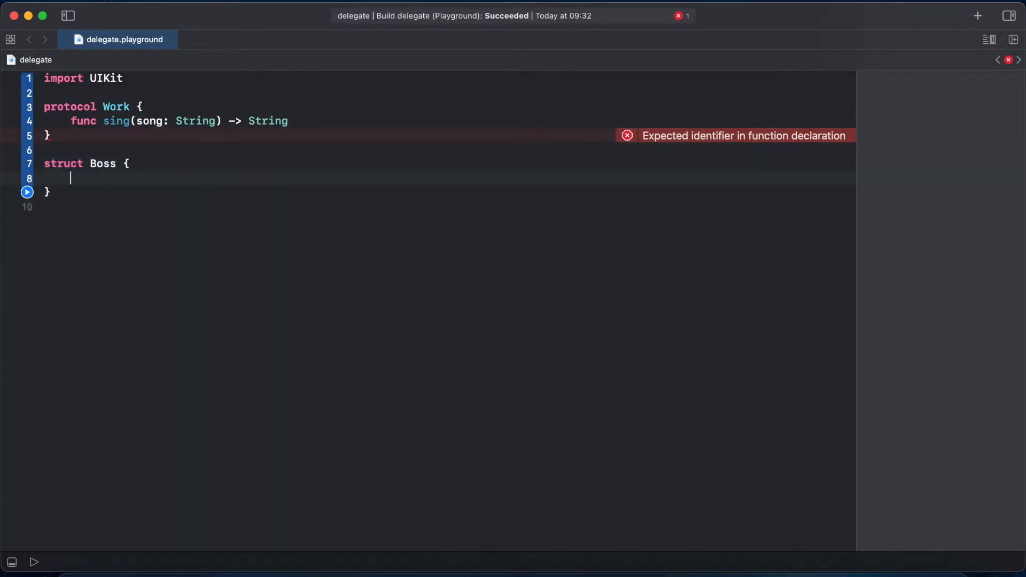
type("var")
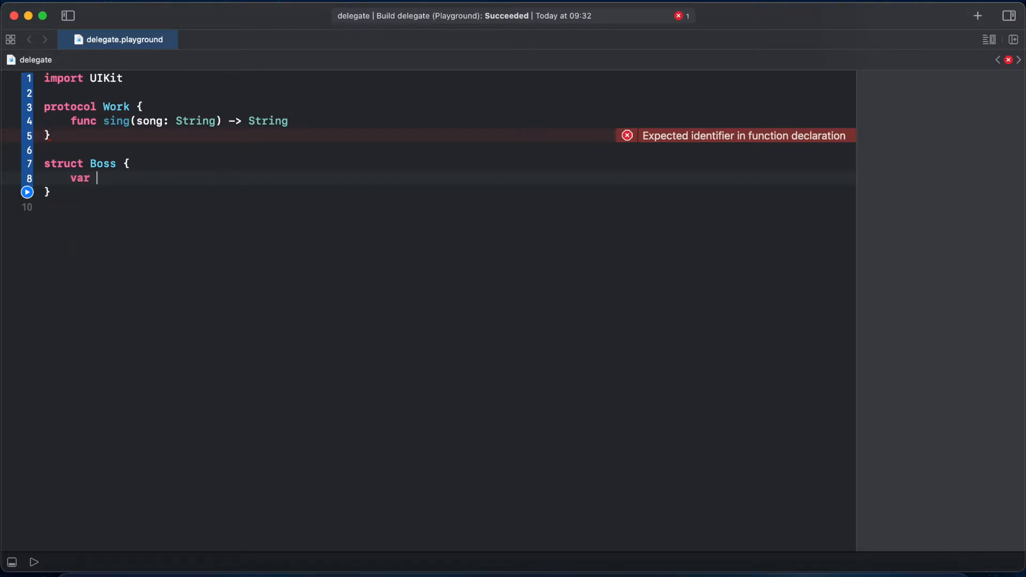
type("delega")
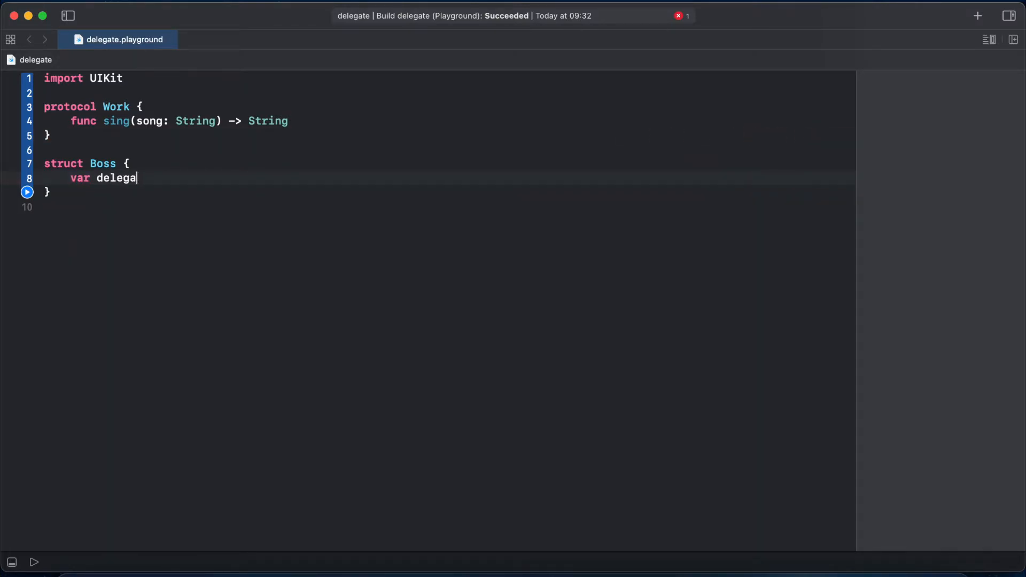
type("te:")
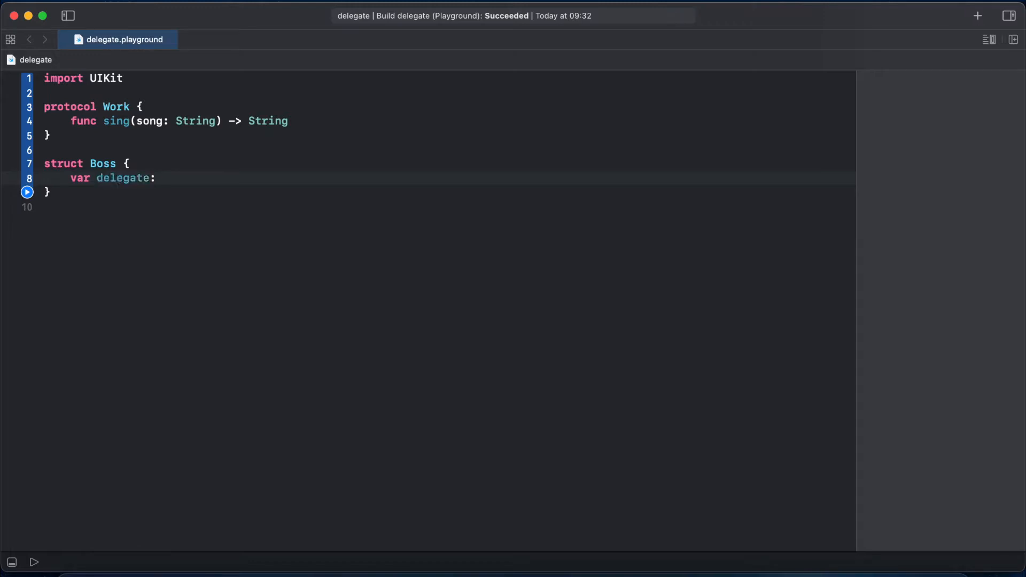
type("Work")
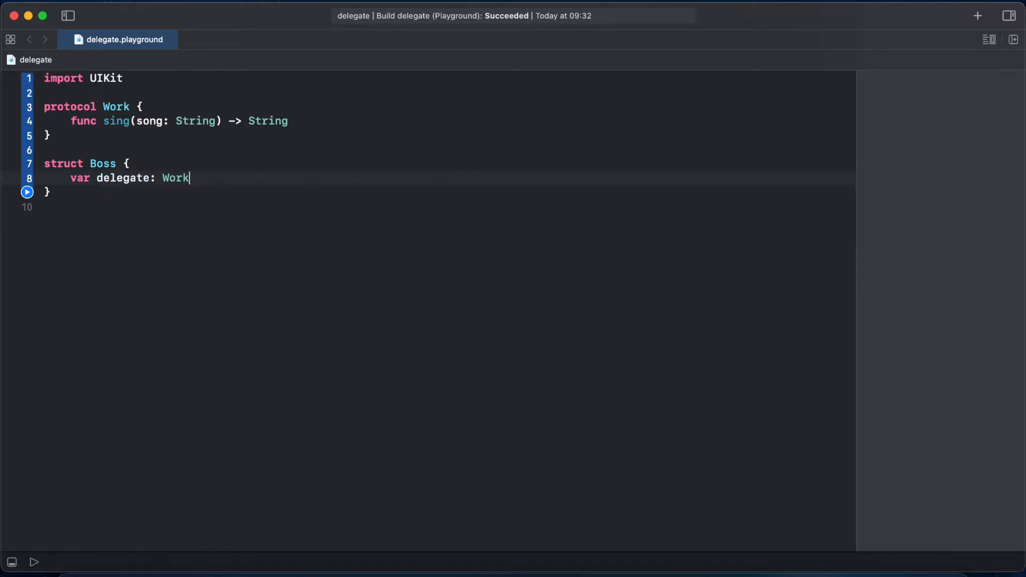
type("?")
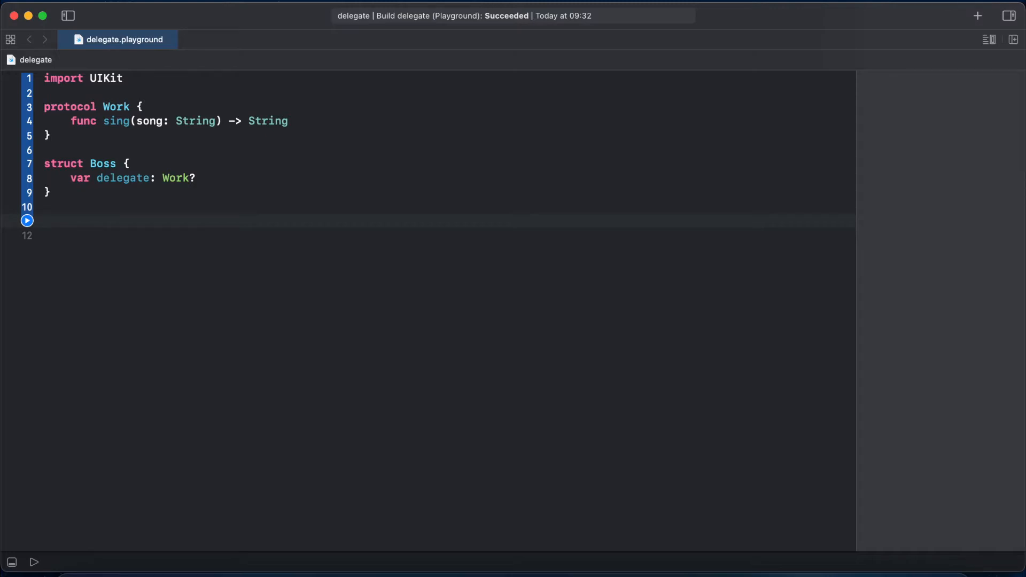
left_click(45, 220)
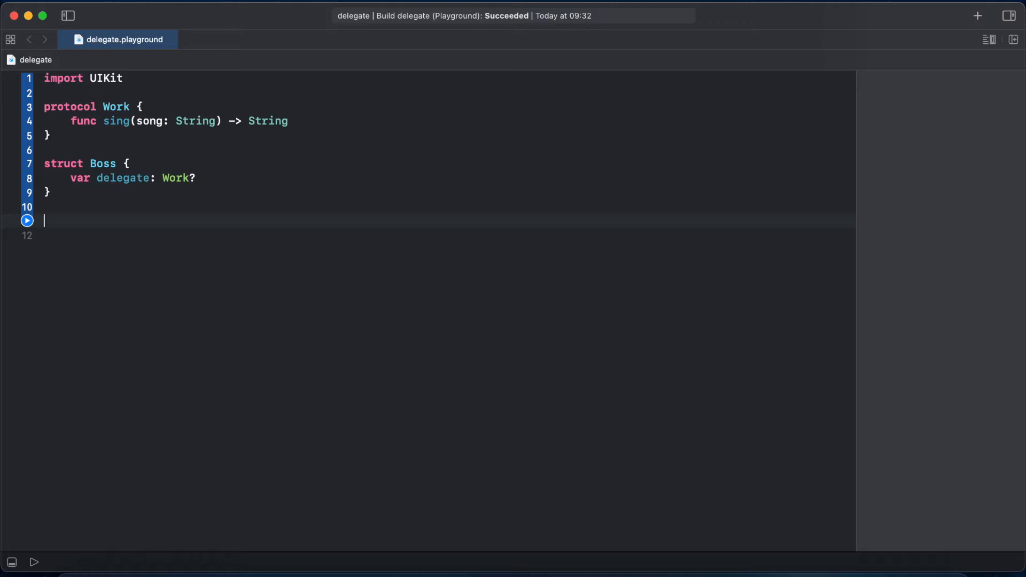
Step: Declare struct Employee conforming to Work with an empty body
type("struct")
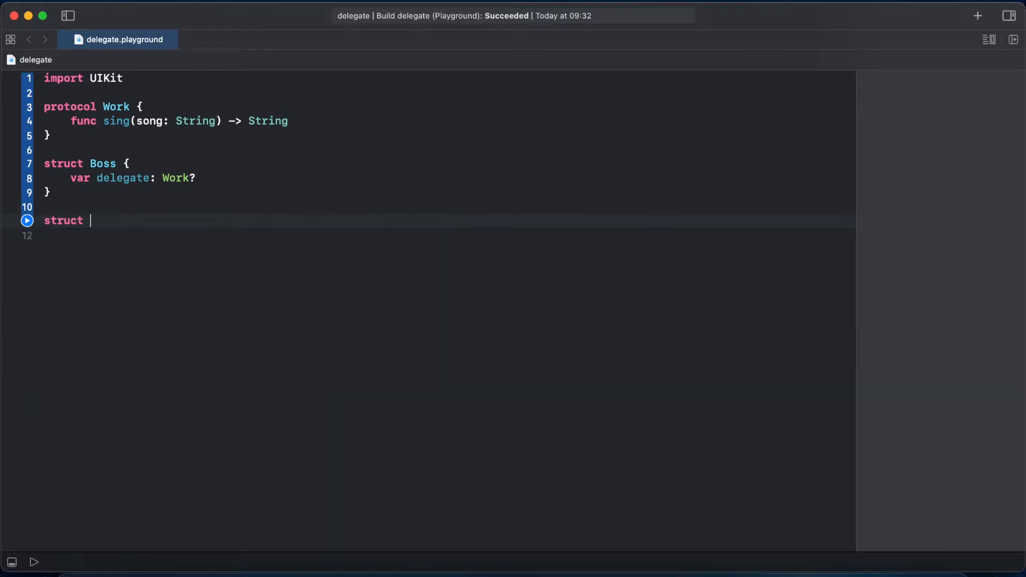
type("Employ")
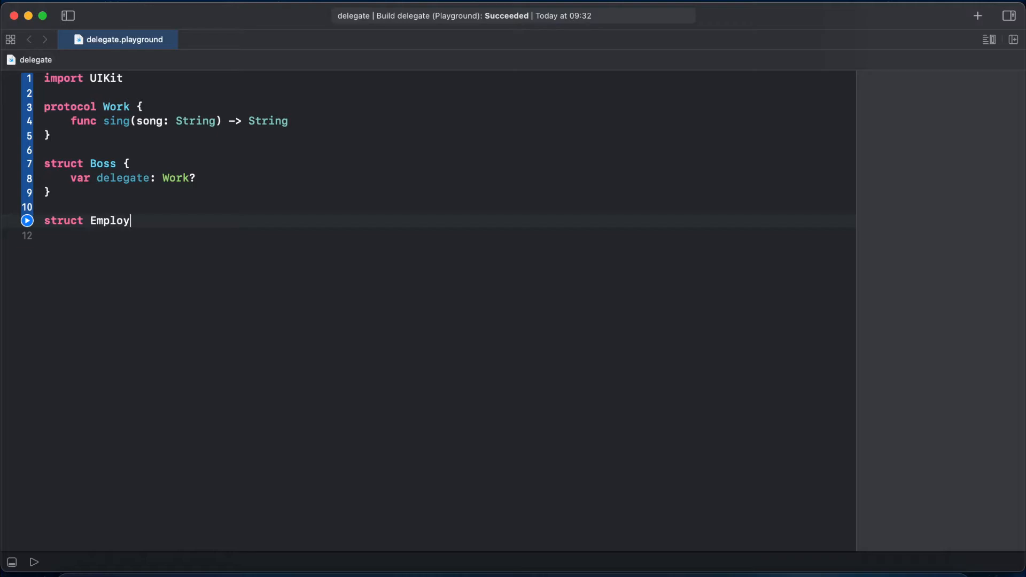
type("e")
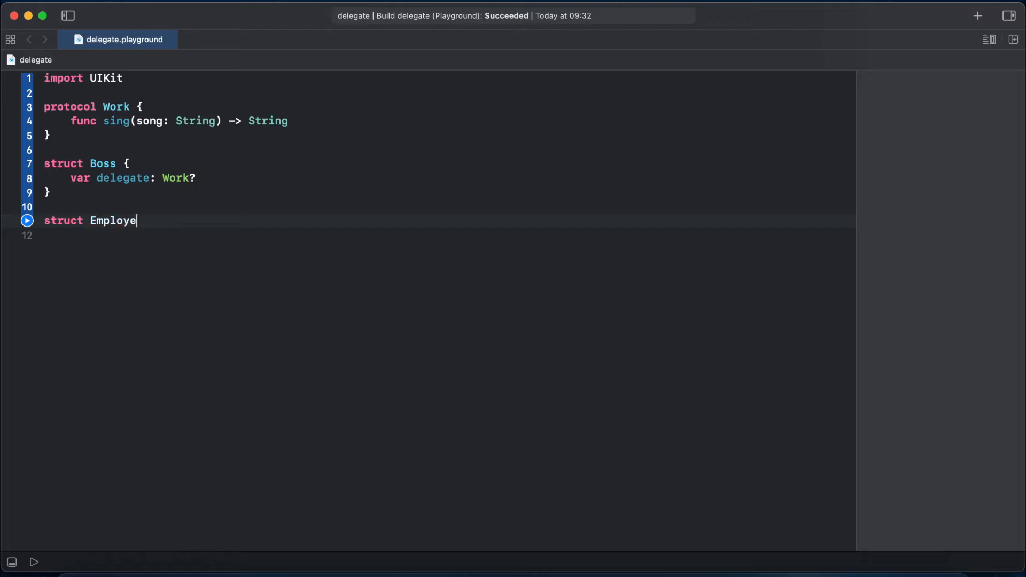
type("e:")
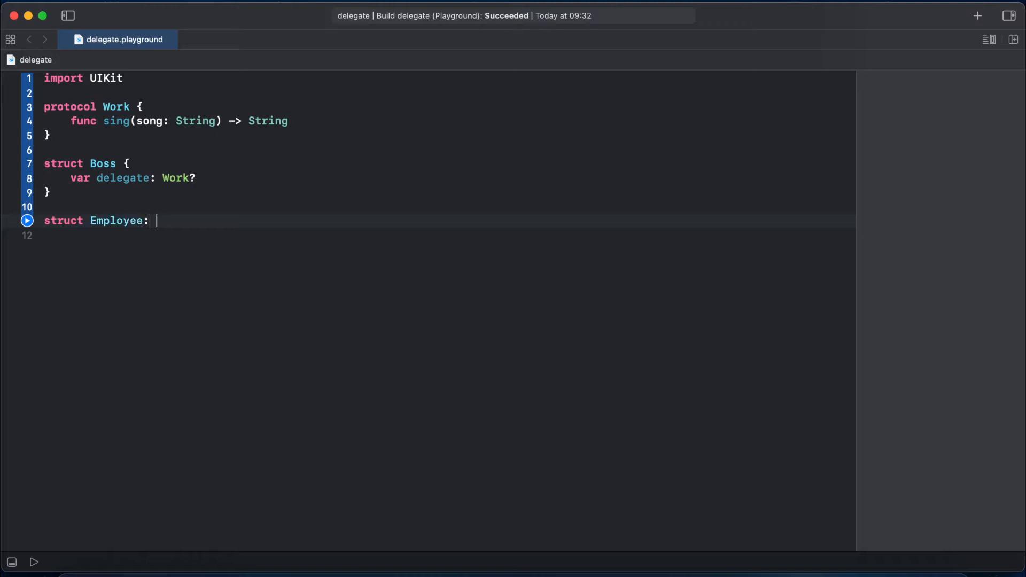
type("Work {")
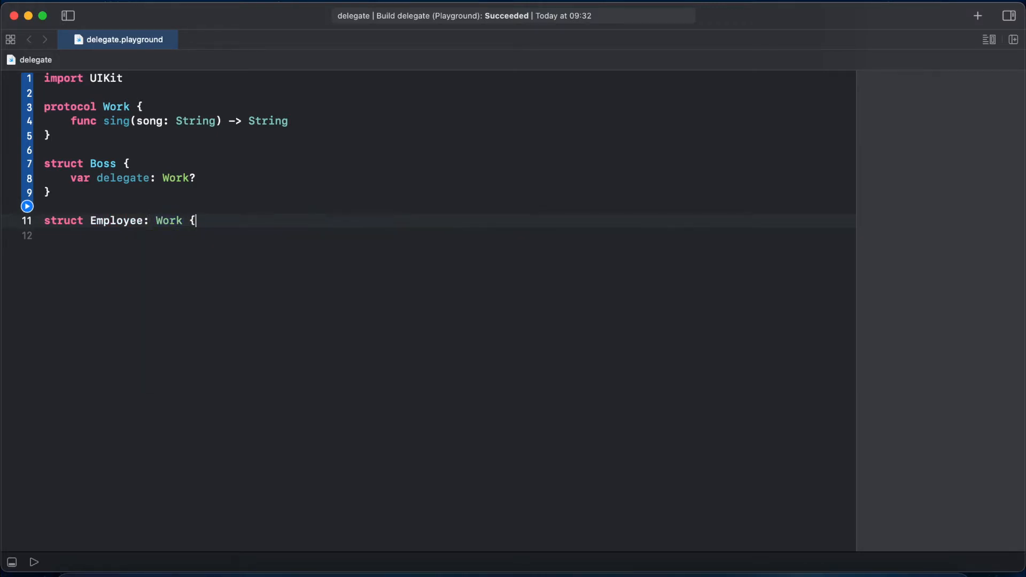
key("return")
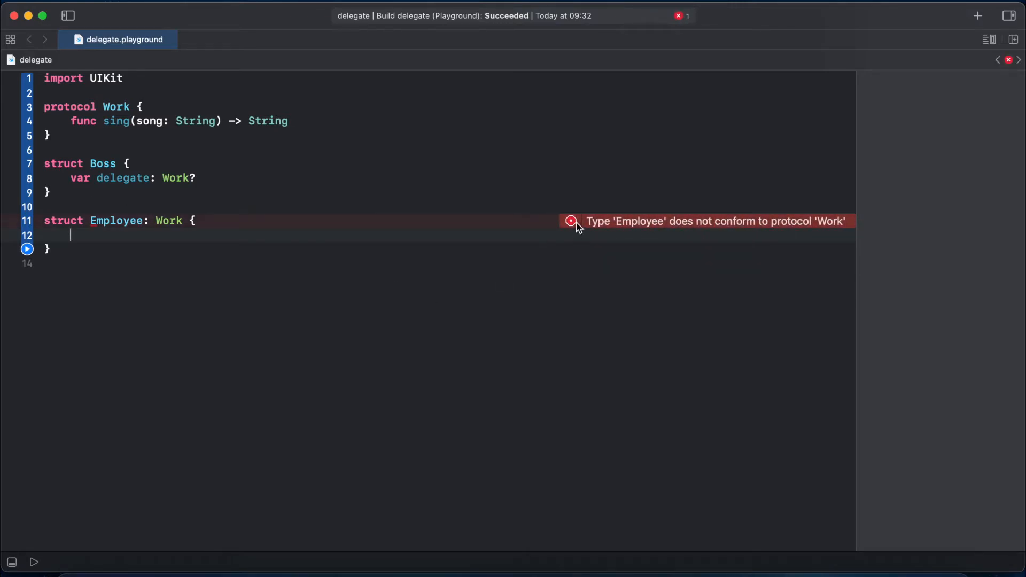
Step: Add the missing protocol stubs and make sing return "I'm singing \(song)!"
left_click(571, 220)
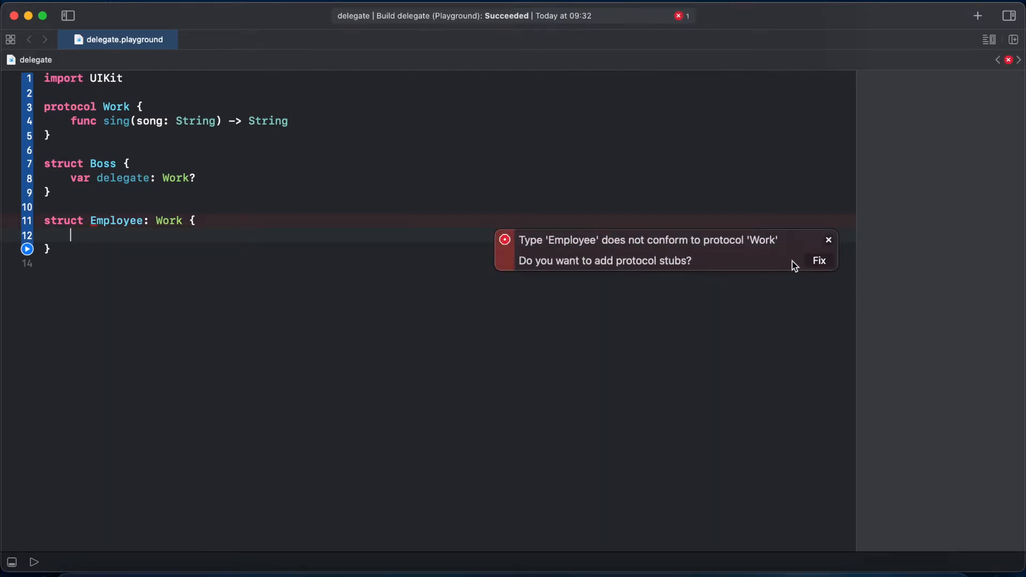
left_click(818, 261)
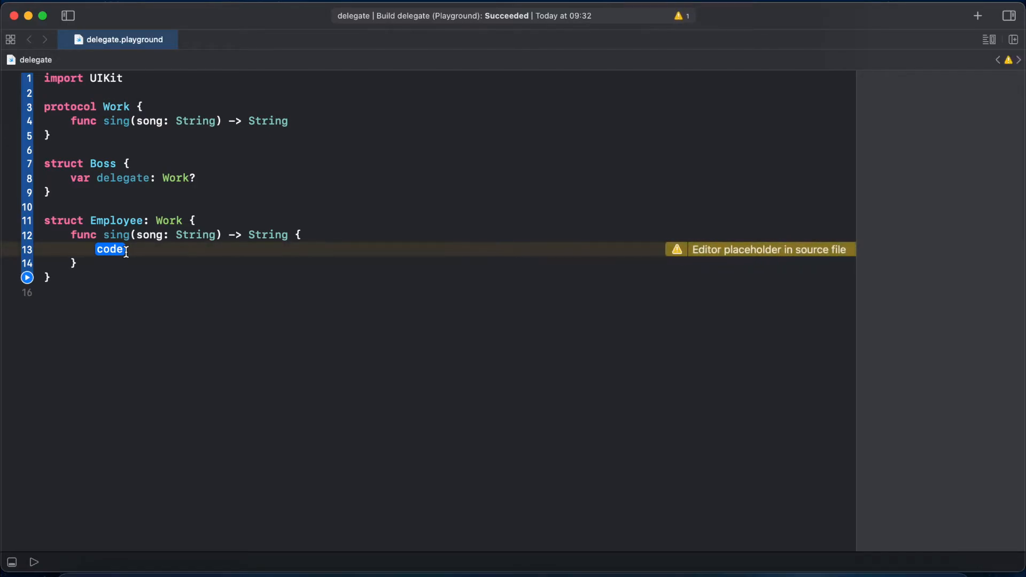
type("\"\"")
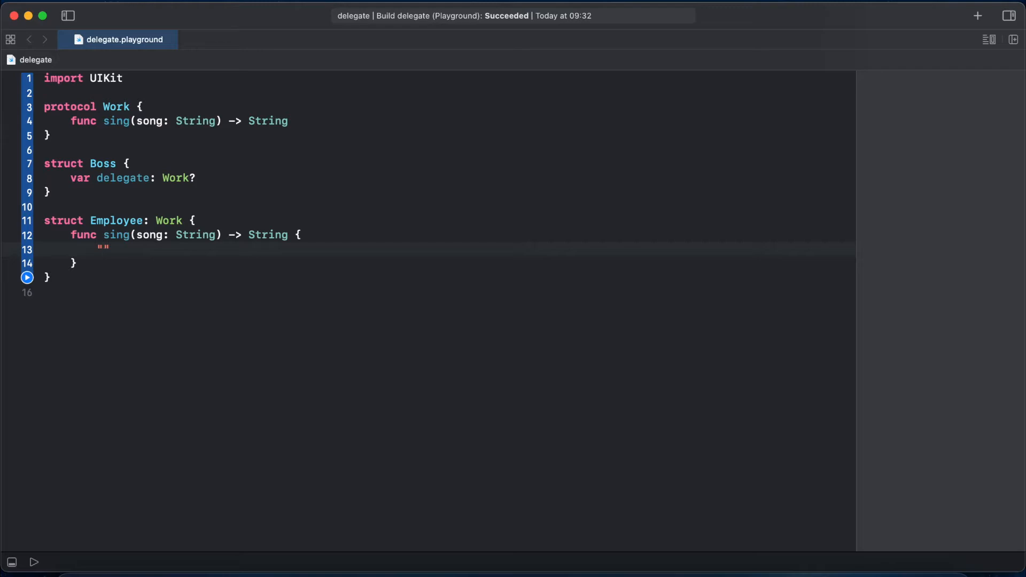
type("I")
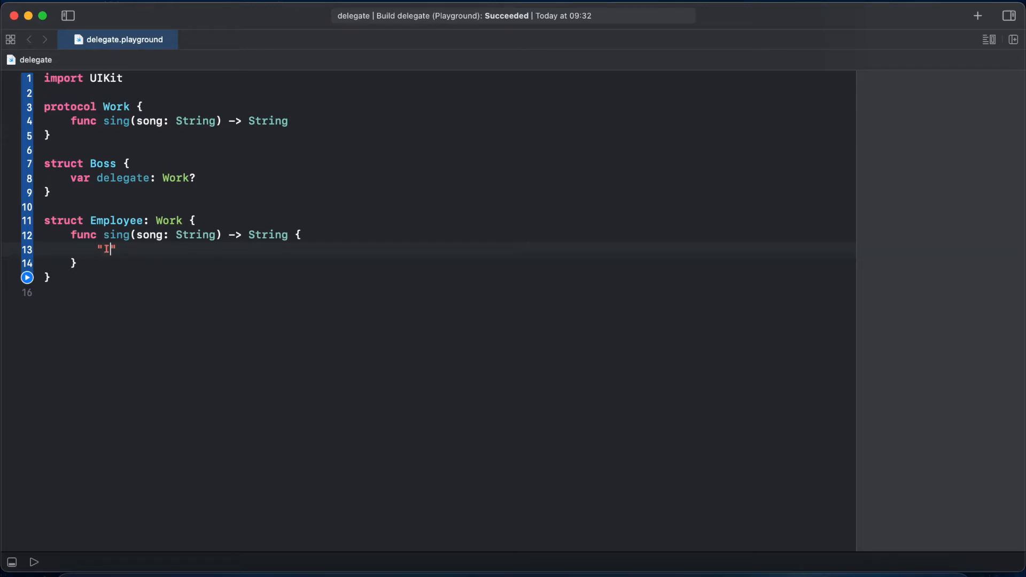
type("'m si")
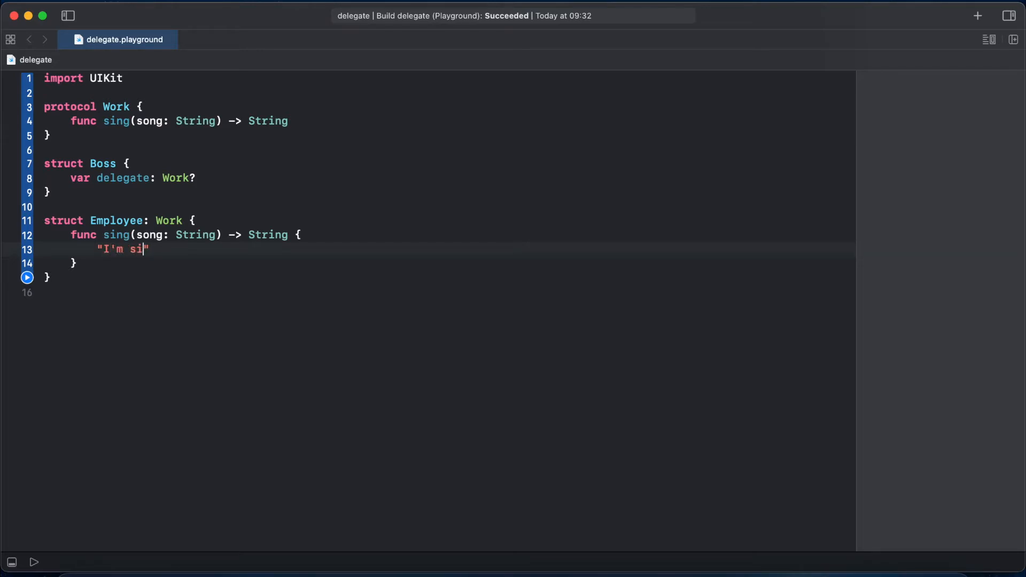
type("nging")
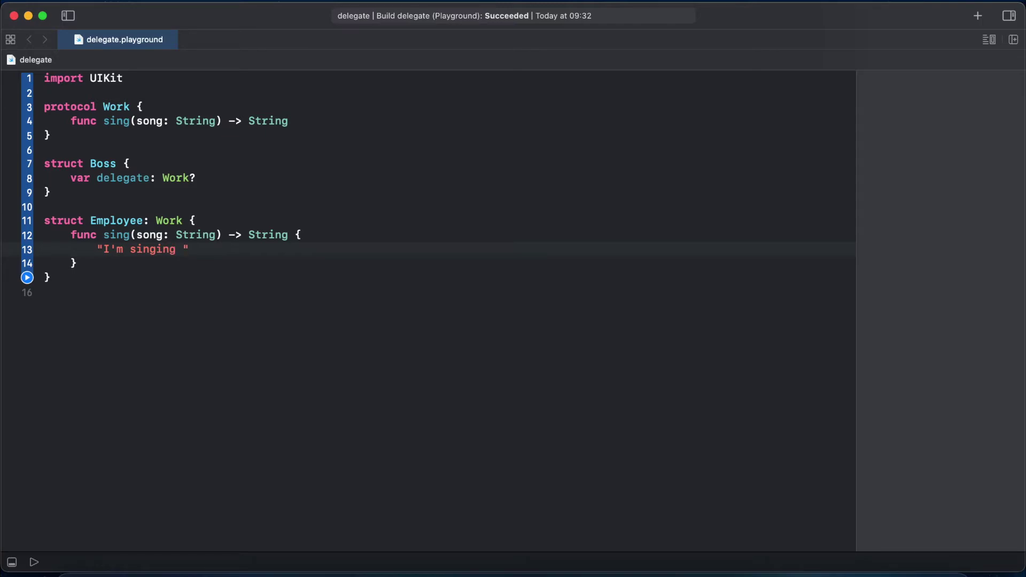
type("\\(song)!")
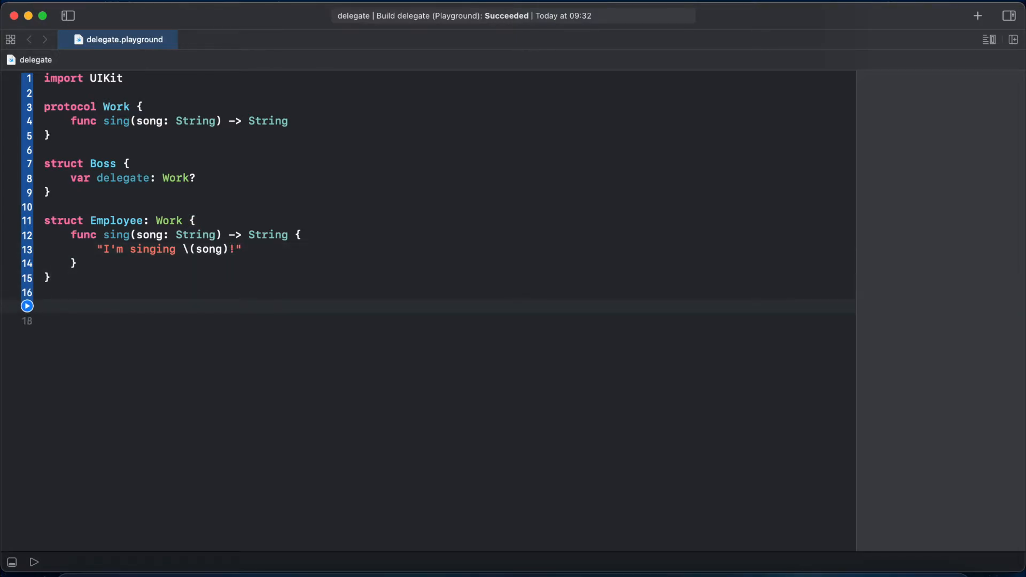
Step: Create var boss = Boss() and let john = Employee(), then assign boss.delegate = john
left_click(45, 305)
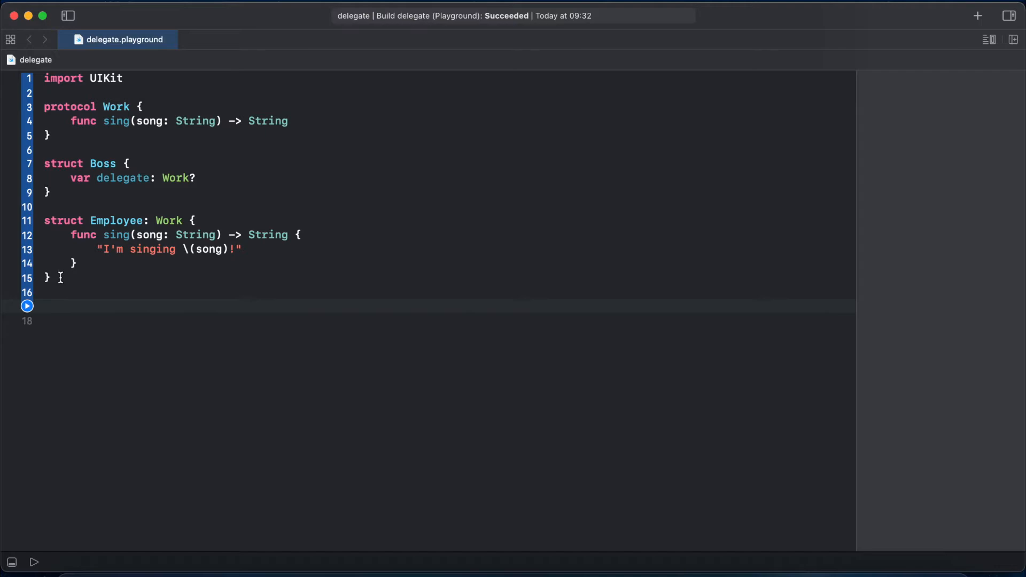
type("var")
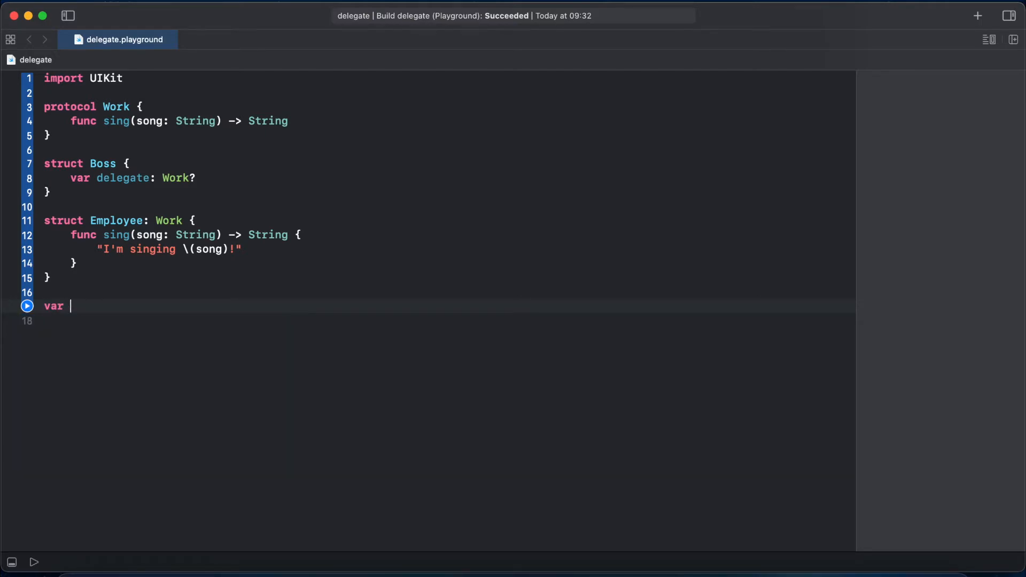
type("boss")
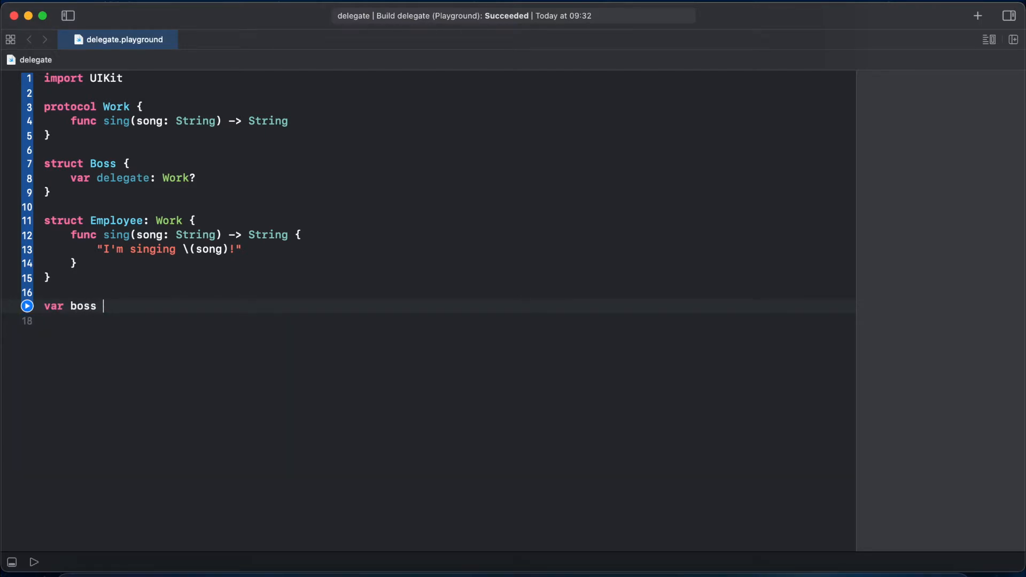
type("= Boss(")
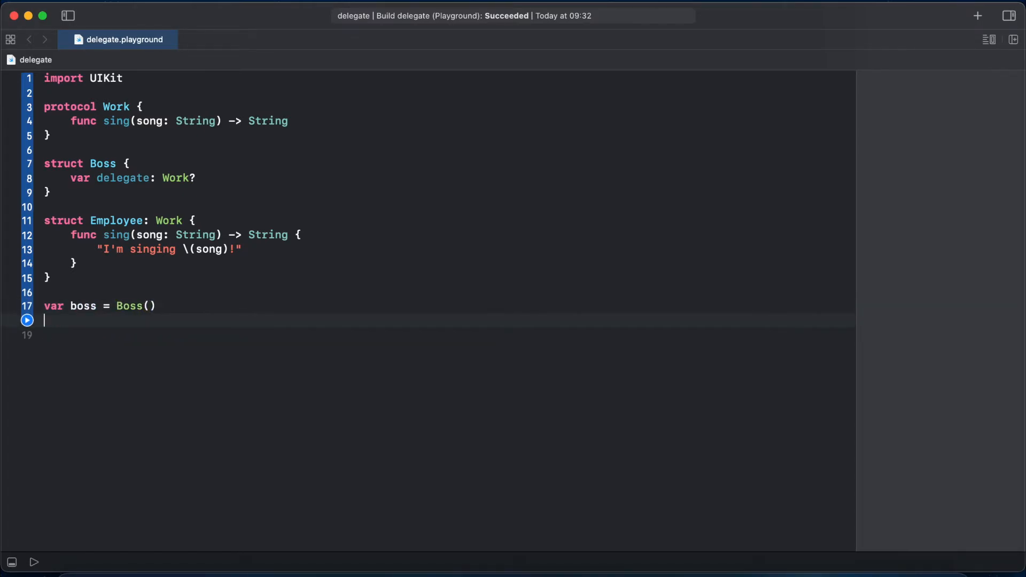
type("le")
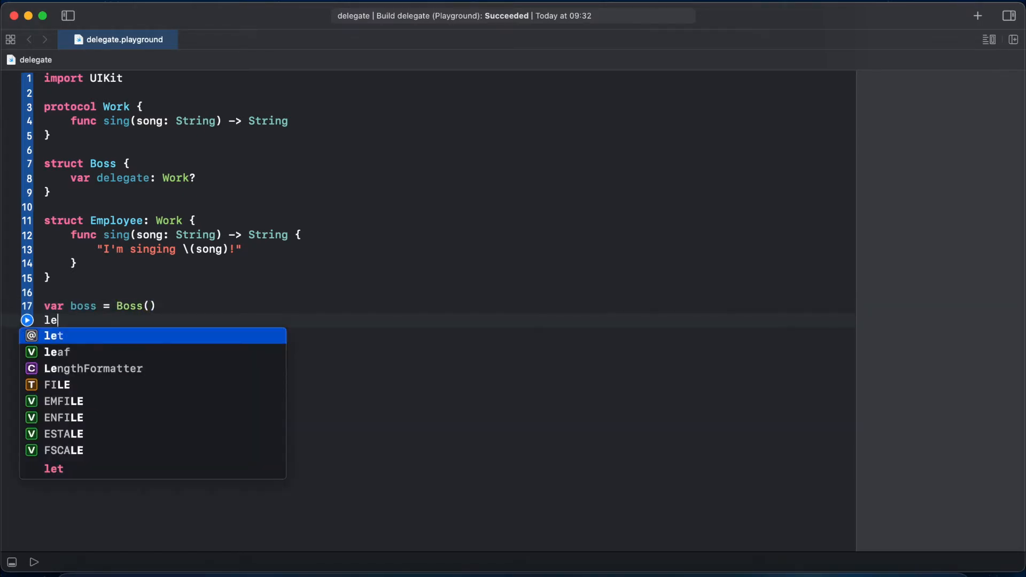
key("Tab")
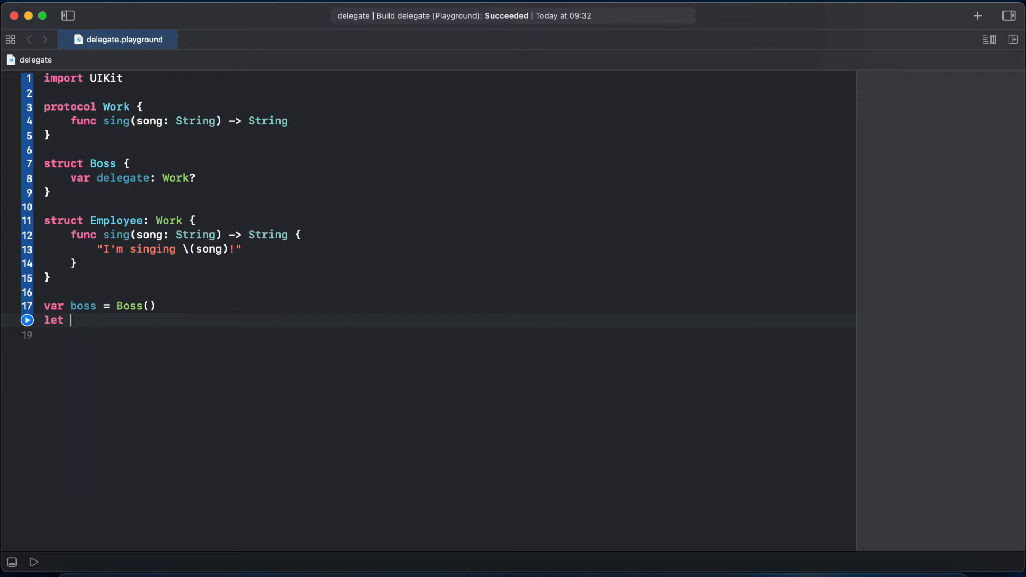
type("john = Employee(")
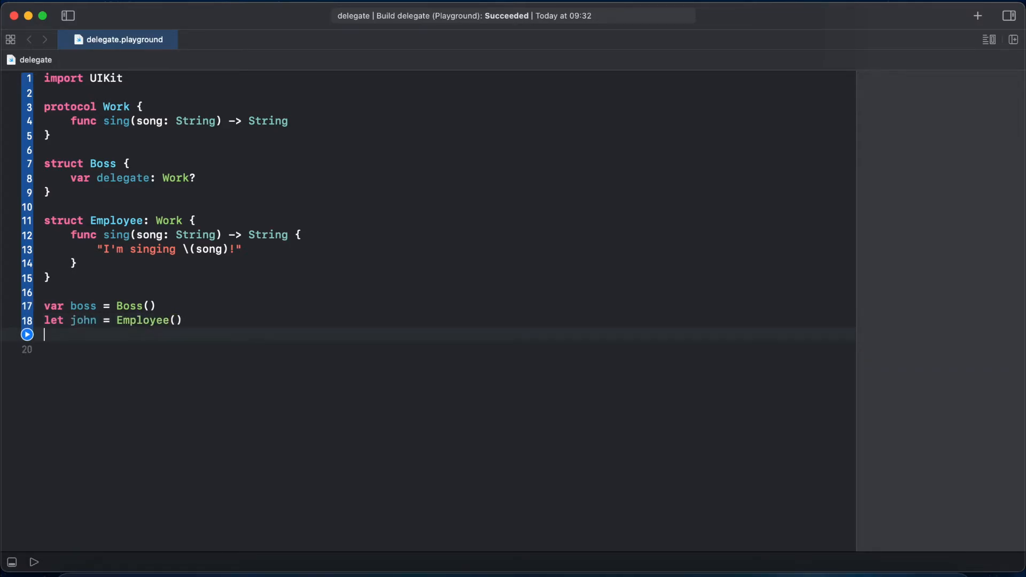
type("boss.delegate")
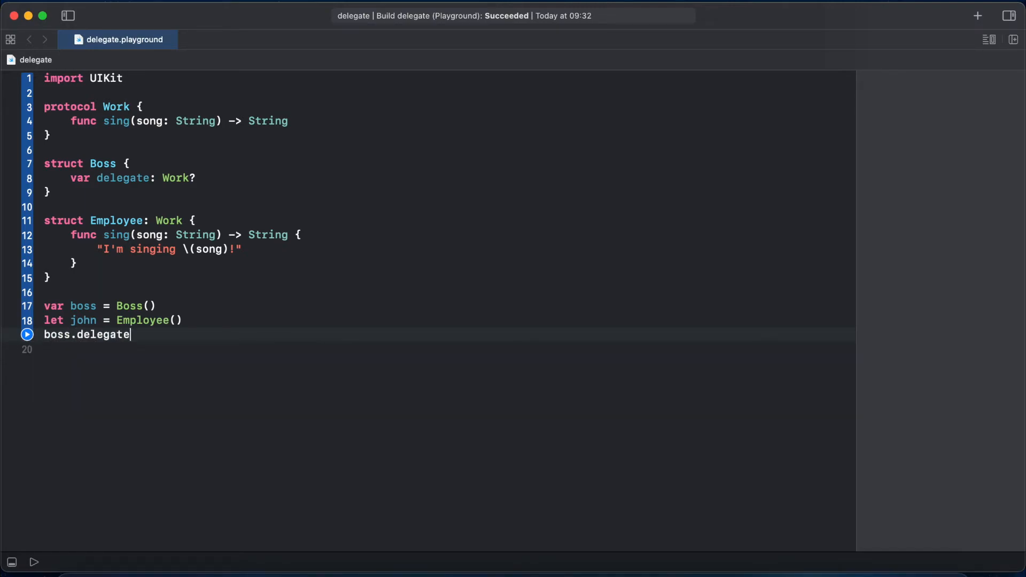
type("=")
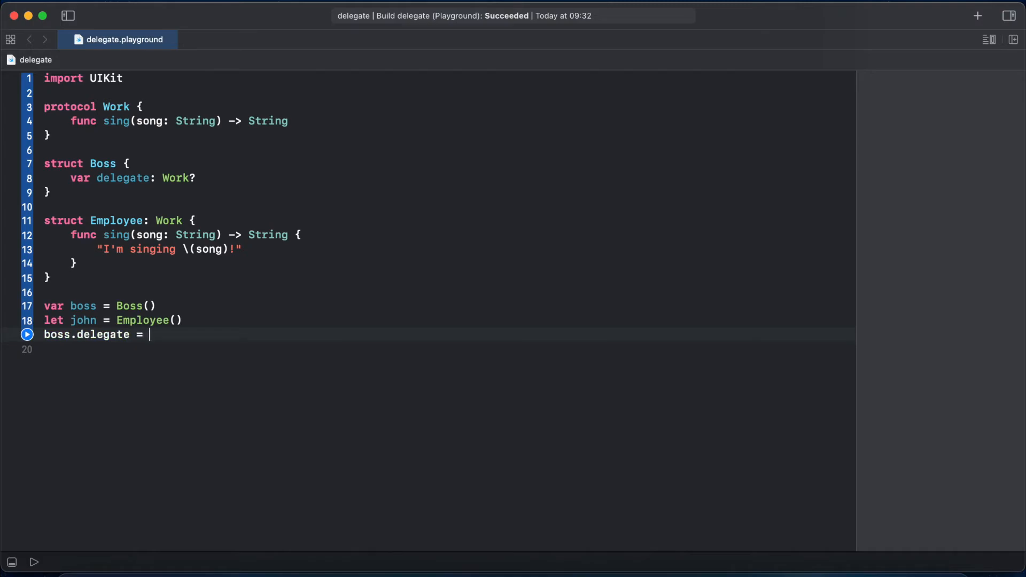
type("john")
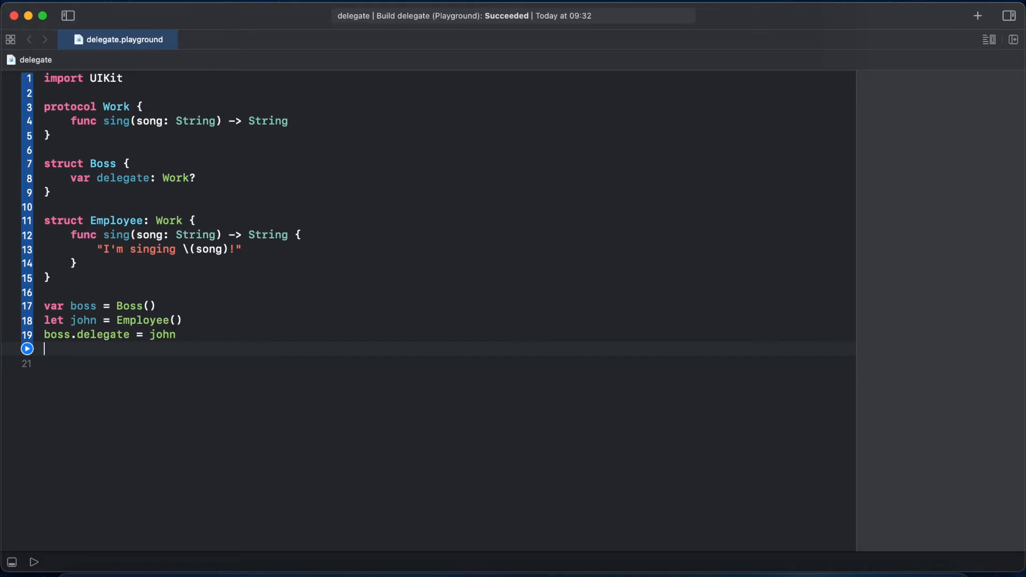
Step: Call boss.delegate?.sing(song: "Peaches") to produce "I'm singing Peaches!"
type("boss.delegate")
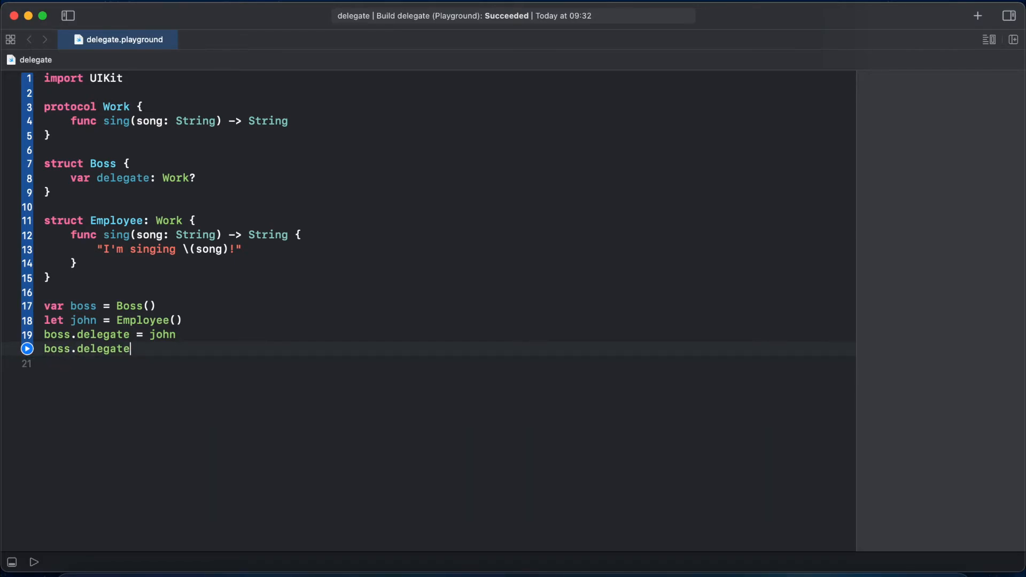
type(".s")
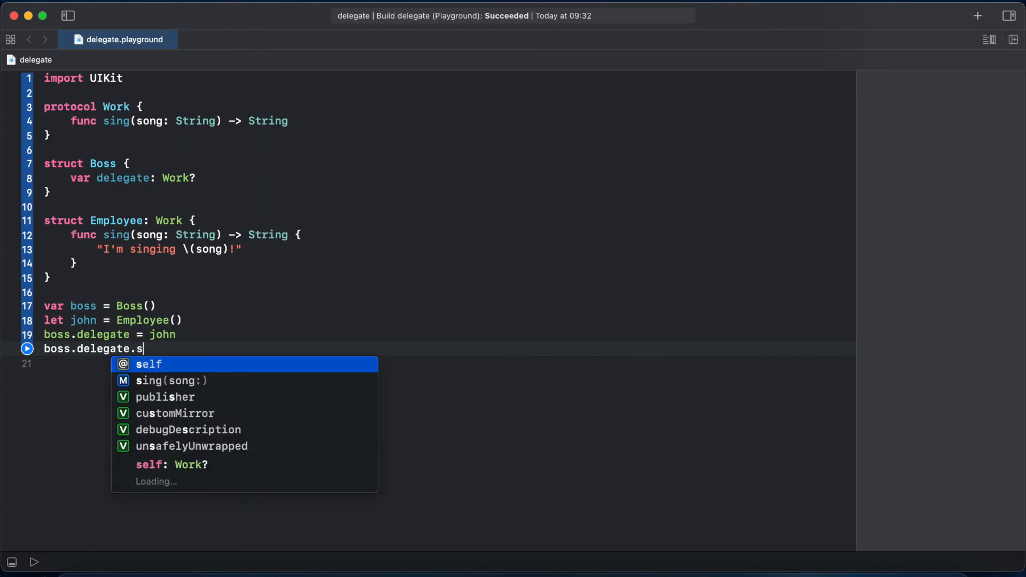
left_click(171, 381)
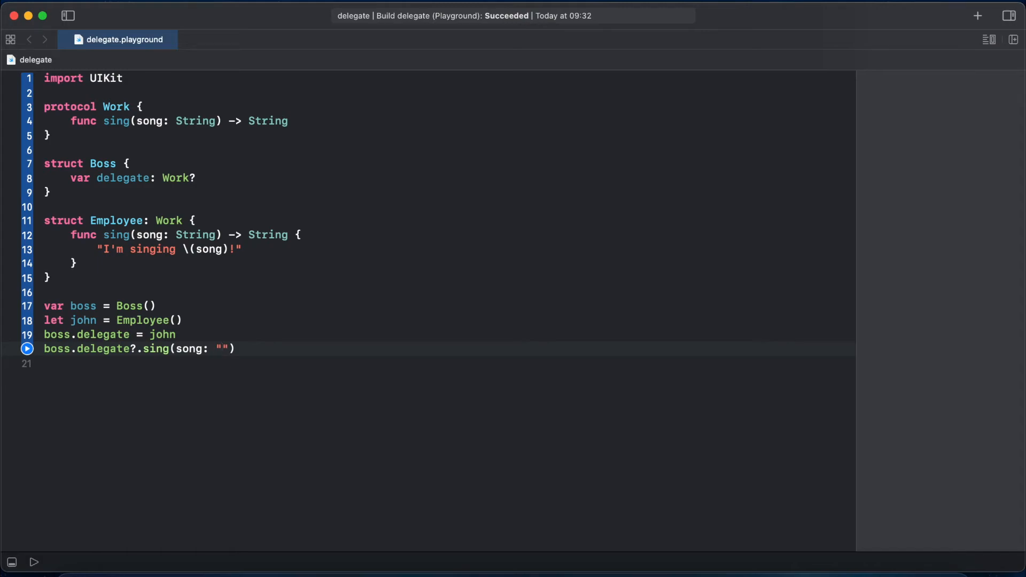
type("Peach")
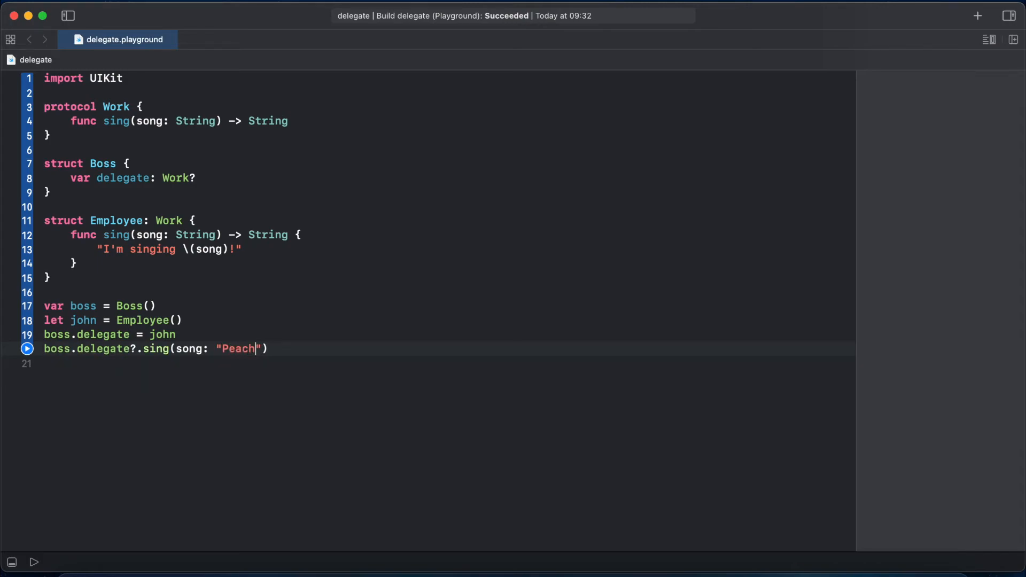
type("es")
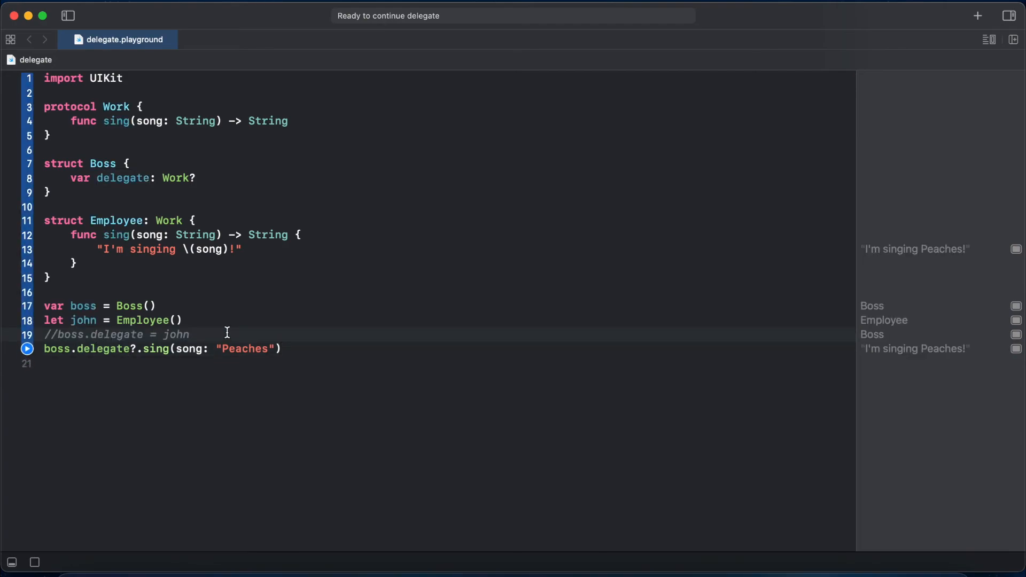
Step: Add an init() to Employee and start its body with boss.delegate = se
left_click(195, 220)
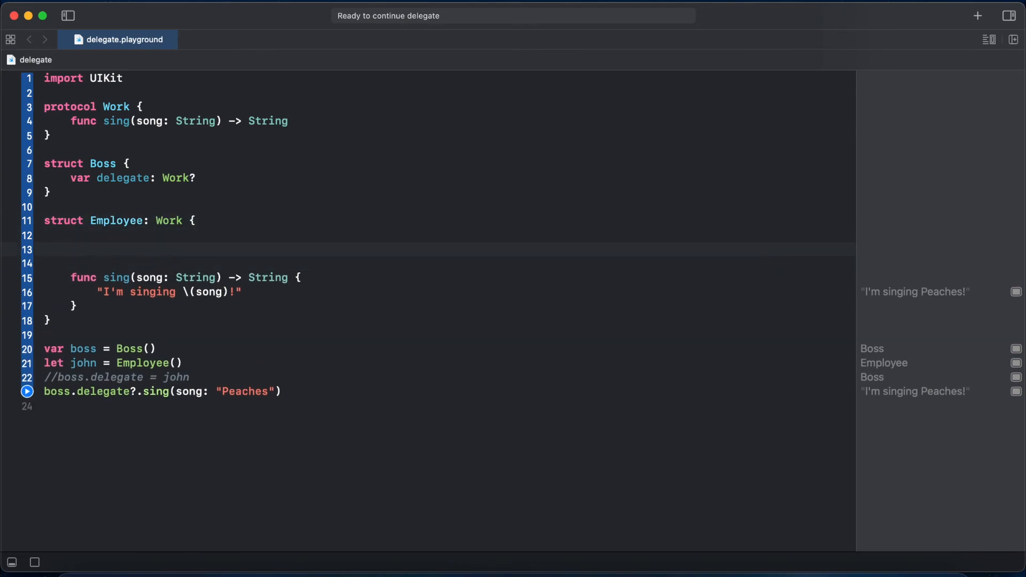
type("init() {")
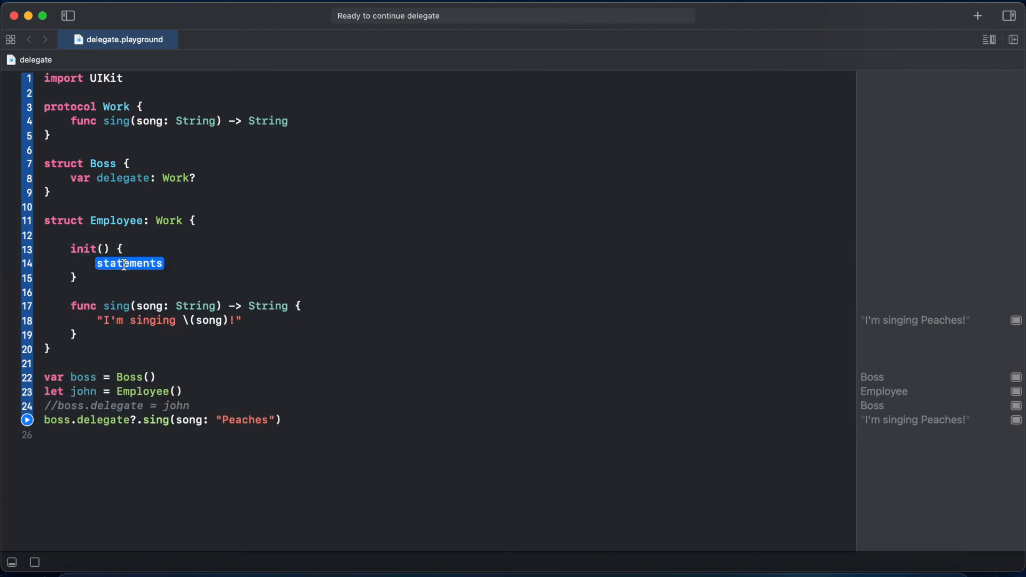
type("boss.de")
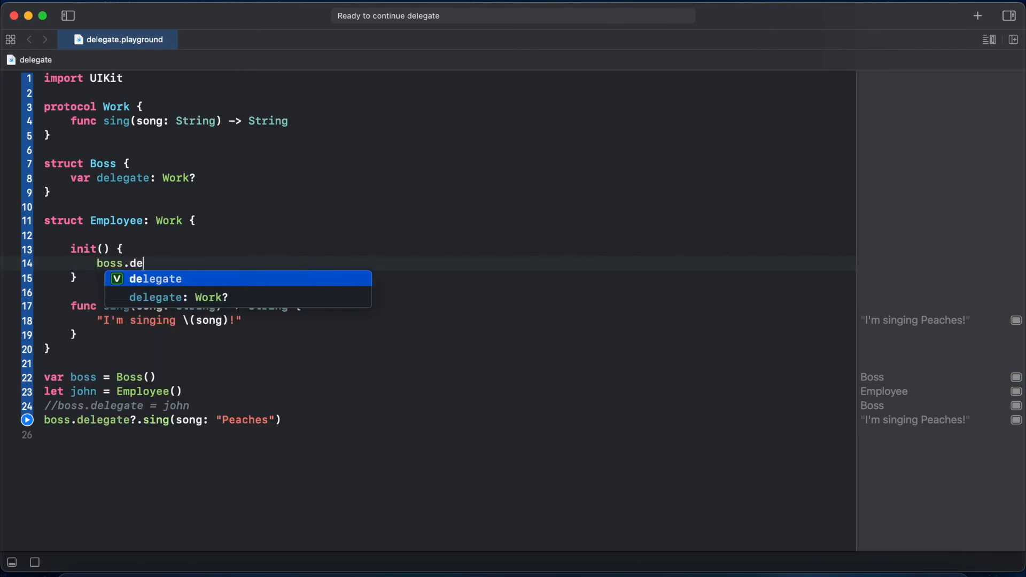
key("Tab")
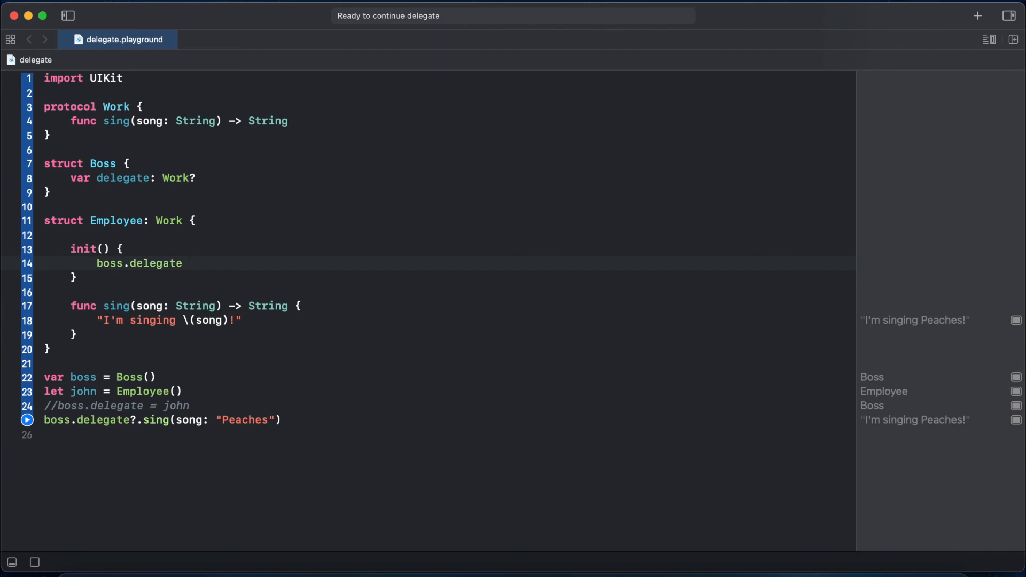
type("=")
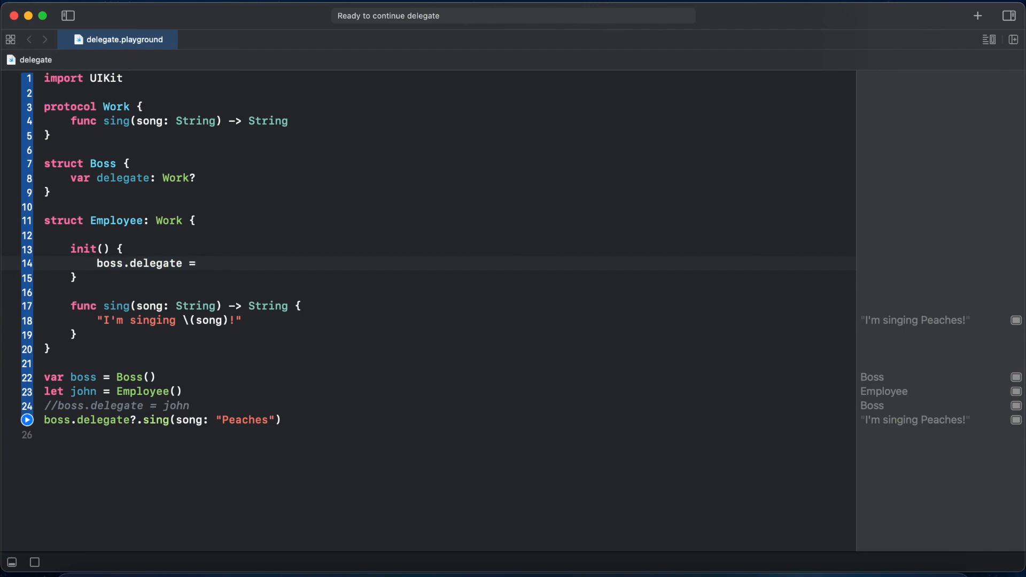
type("se")
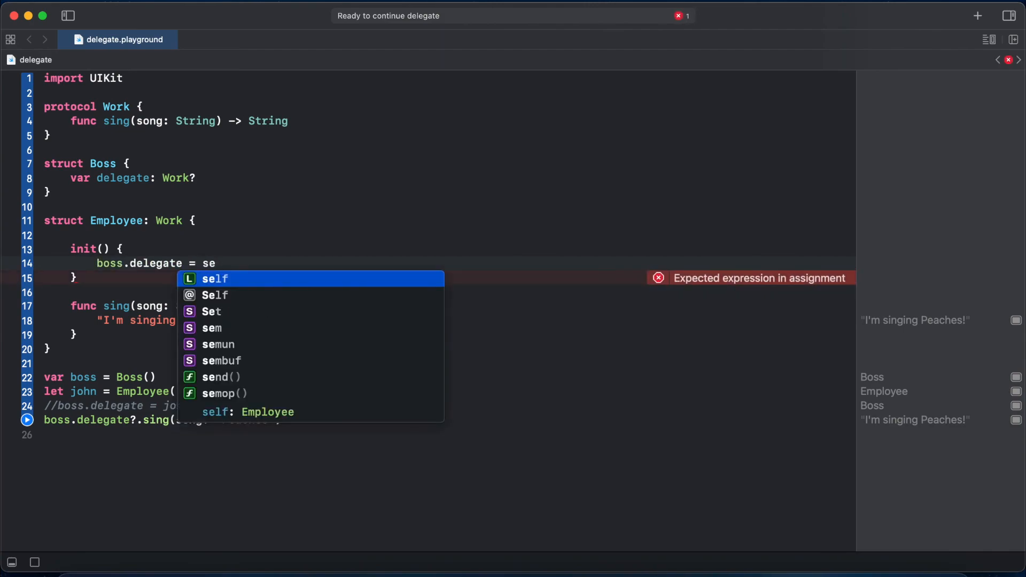